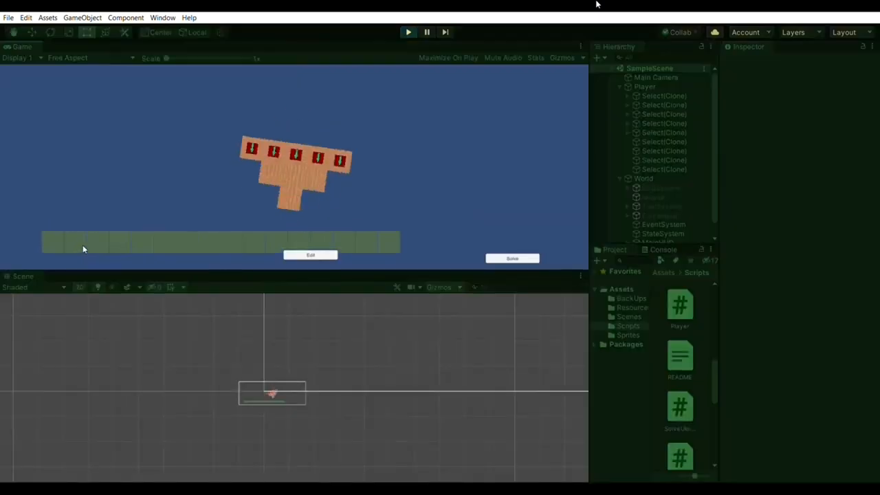
Step: Add a rocket tile to the vehicle's fourth row, then launch the race (max speed about 43.1)
left_click(408, 31)
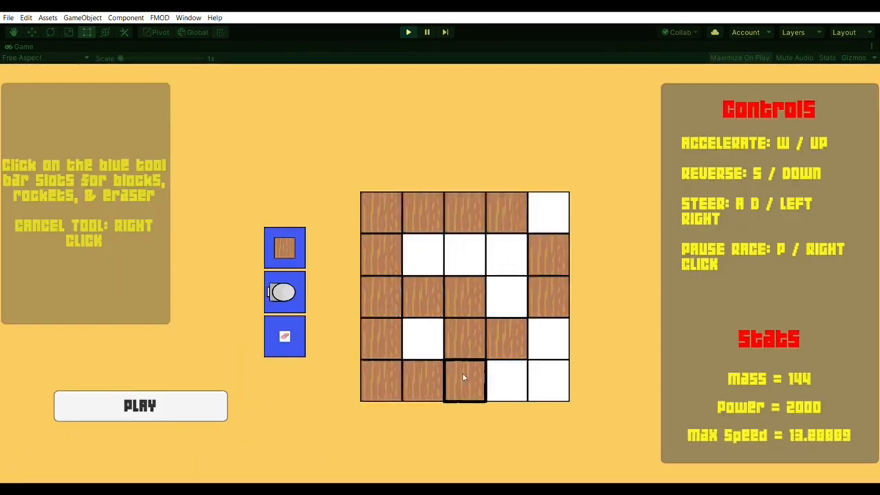
left_click(140, 406)
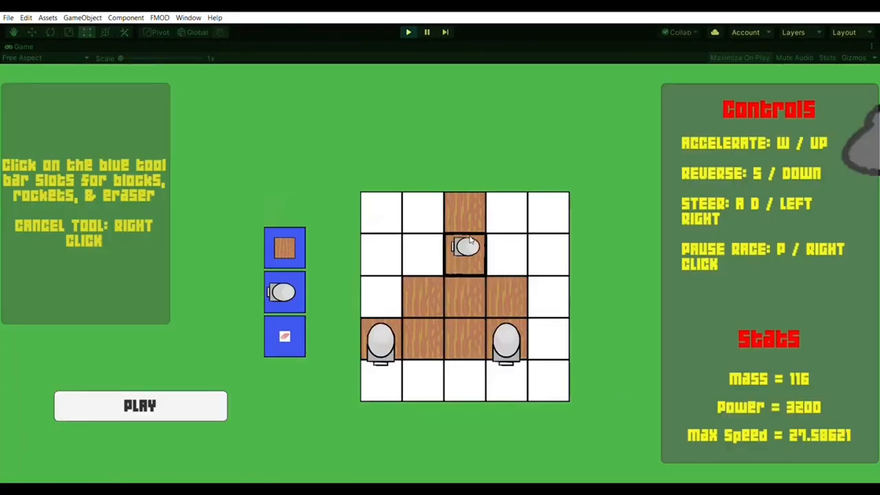
left_click(423, 342)
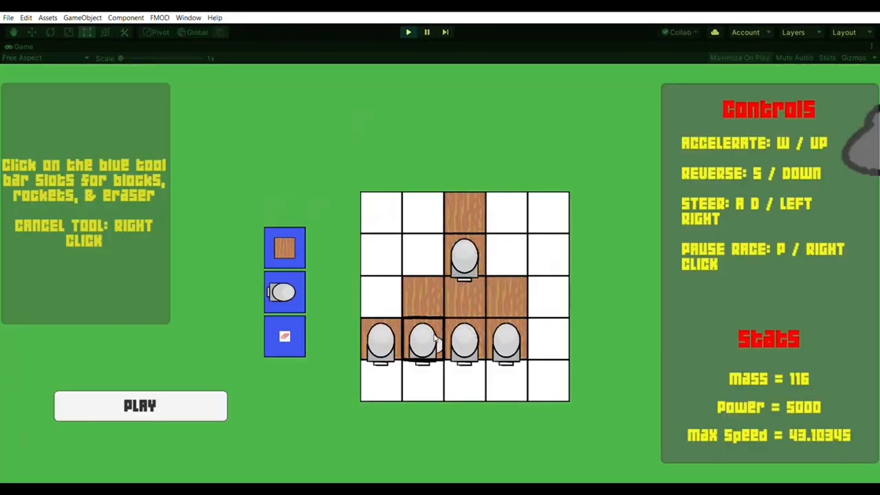
left_click(141, 406)
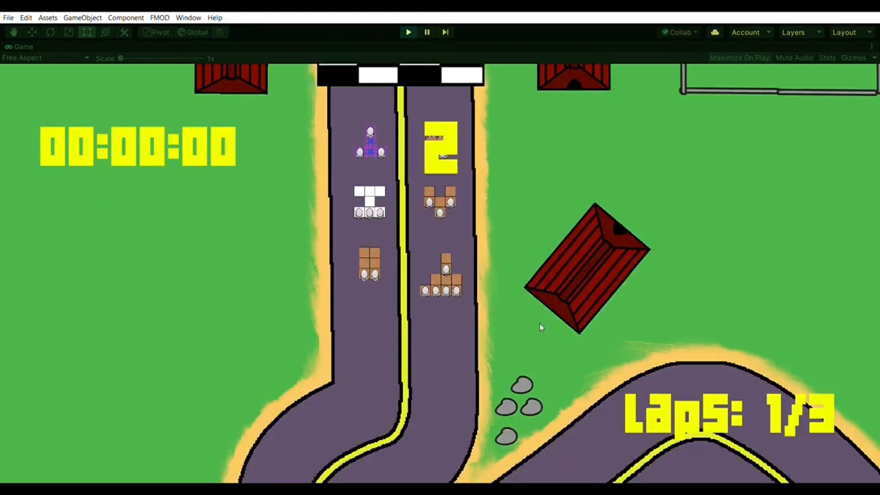